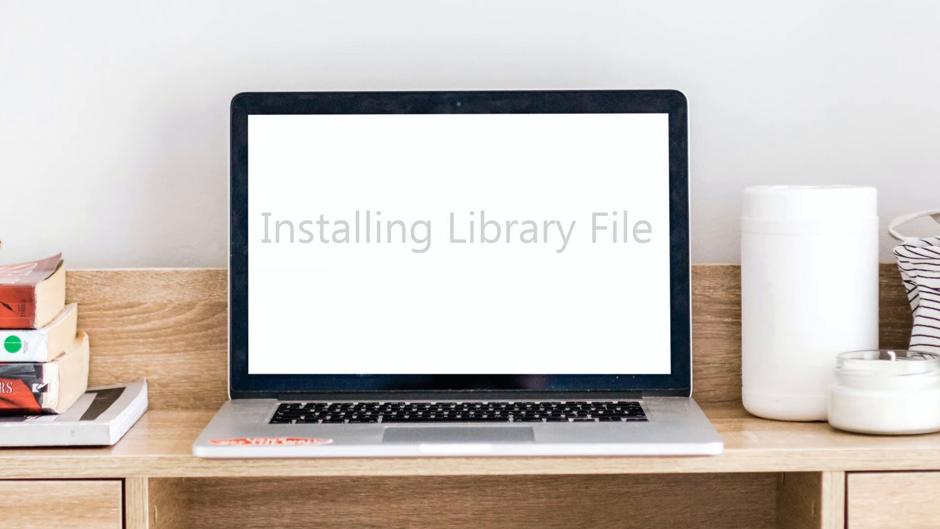
- Copy the LiquidCrystal_I2C-1.1.2 library archive from its context menu
right_click(159, 153)
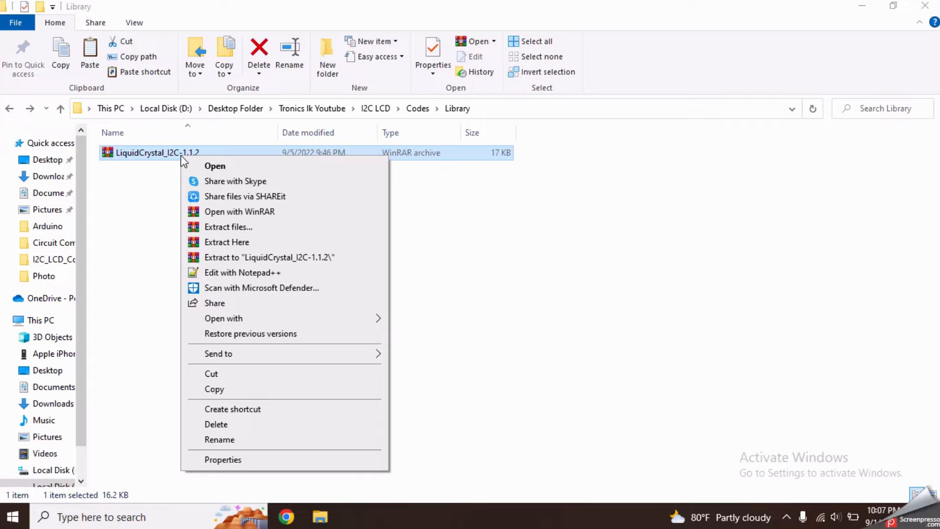
left_click(226, 241)
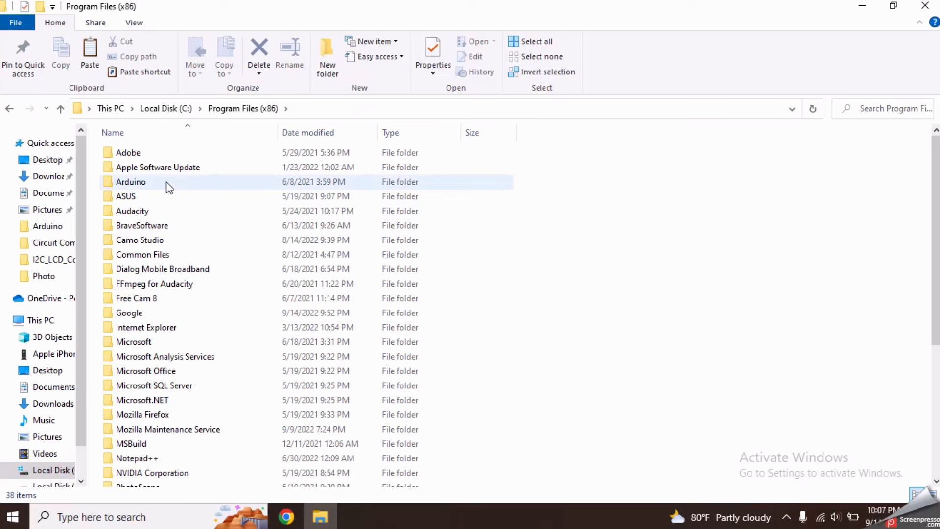
- Paste the library into Arduino > libraries, granting administrator permission for the copy
double_click(130, 182)
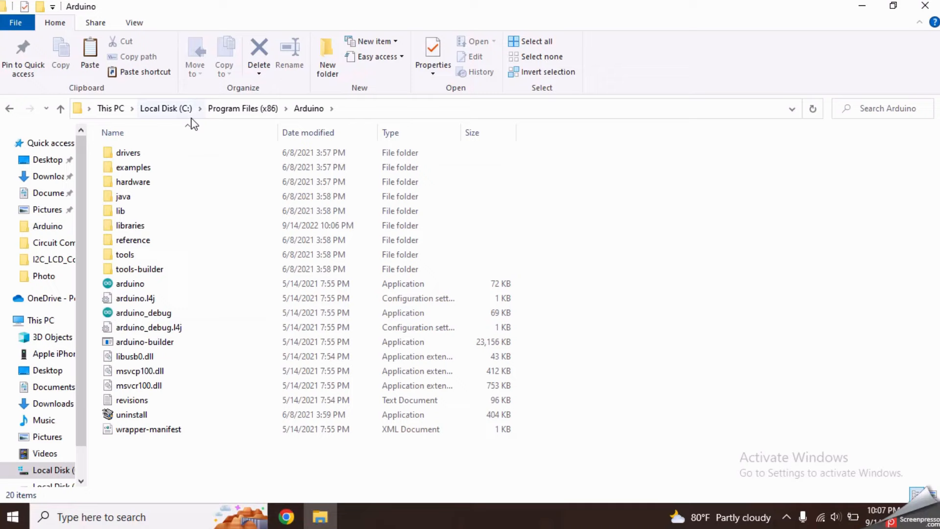
left_click(130, 225)
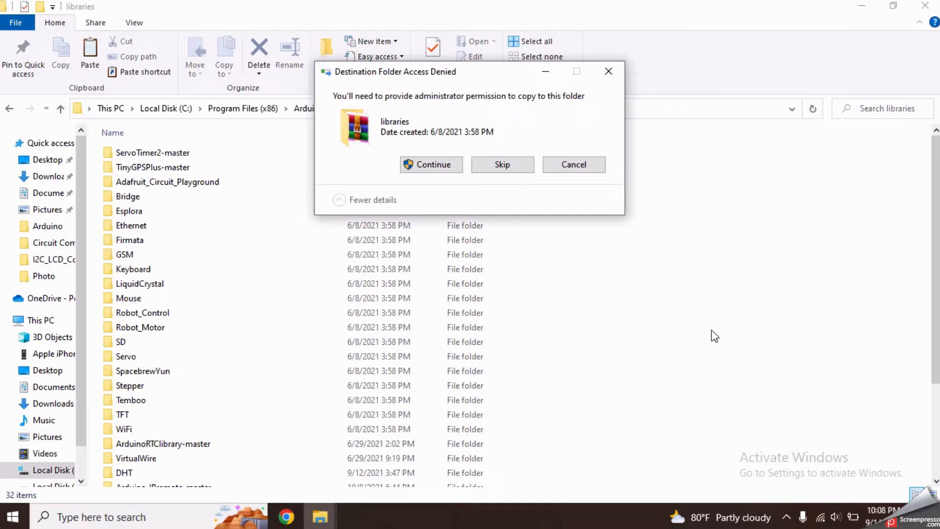
left_click(431, 165)
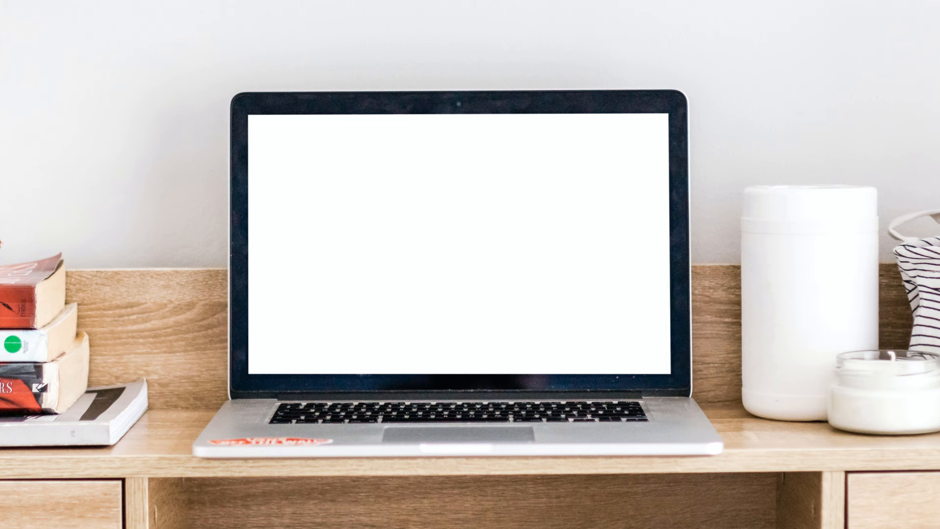
- Launch I2C_Address_Finder.ino in Arduino IDE, then bring the browser forward
right_click(138, 153)
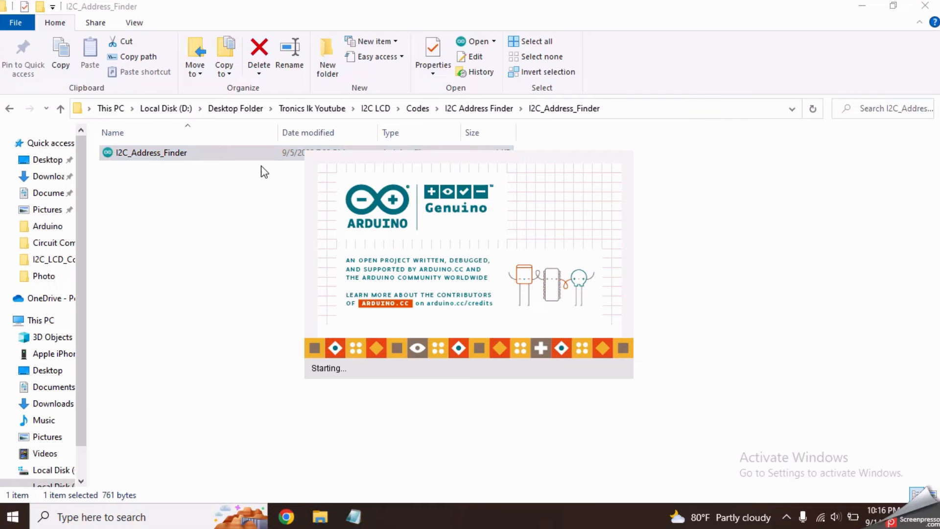
double_click(151, 153)
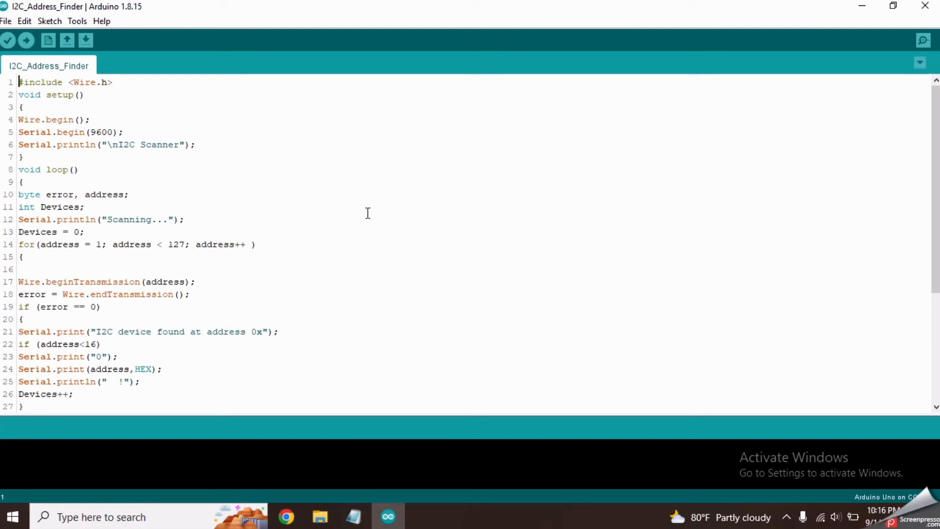
left_click(287, 516)
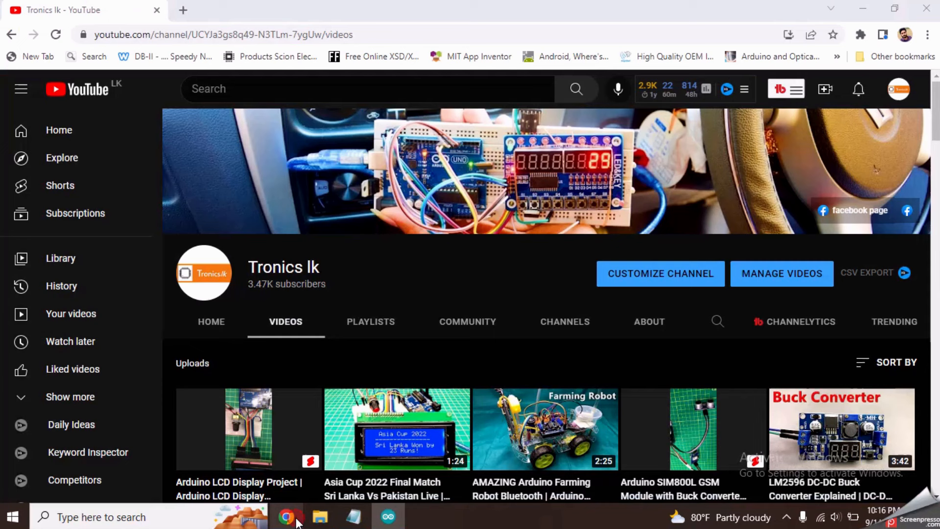
- Browse the channel's Videos tab and return to the I2C_Address_Finder sketch
scroll("down", 3)
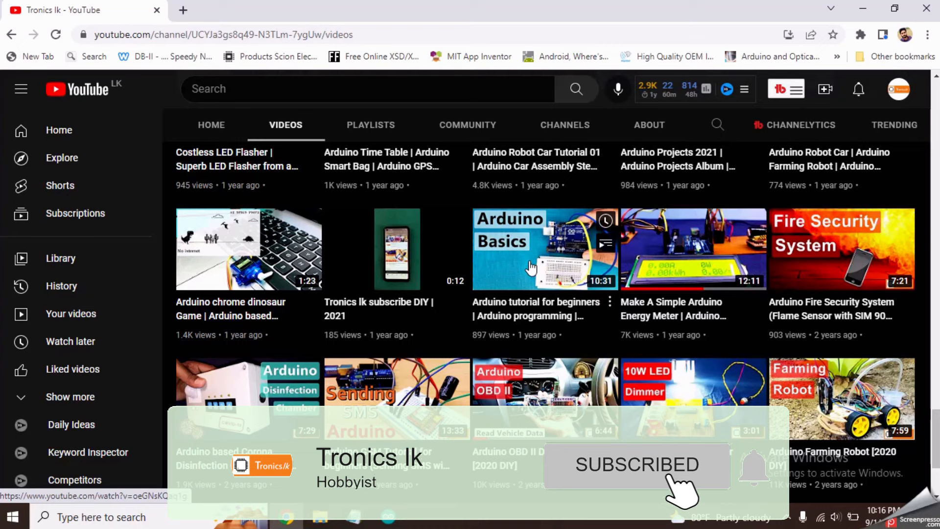
left_click(388, 517)
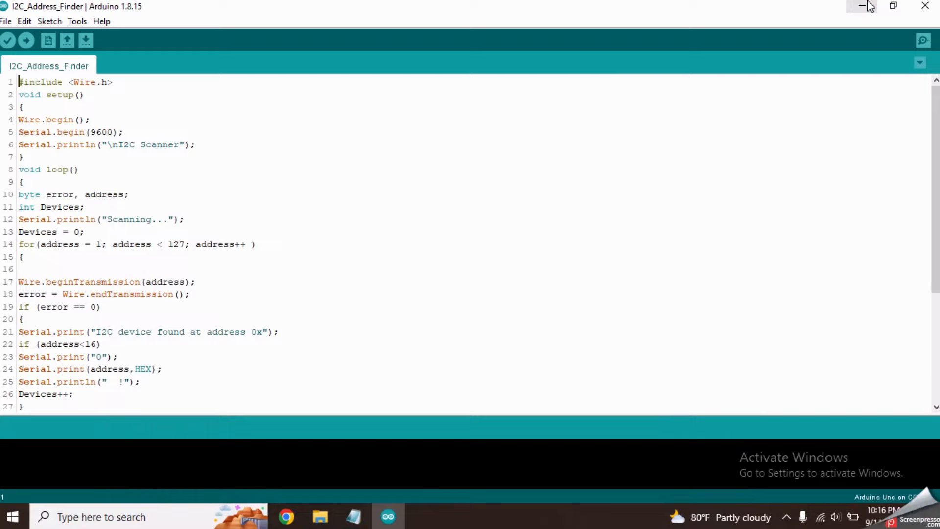
- Upload the I2C_Address_Finder sketch to the board and show its serial output
left_click(27, 41)
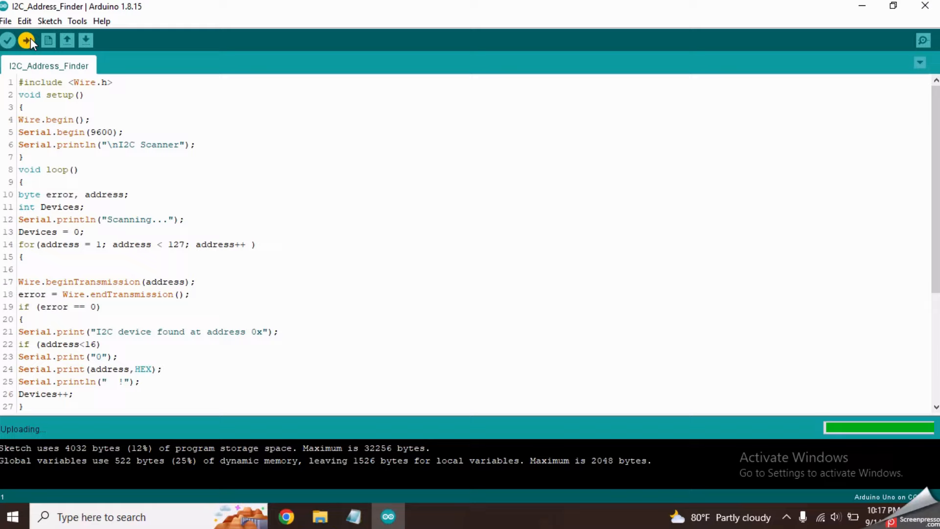
left_click(923, 40)
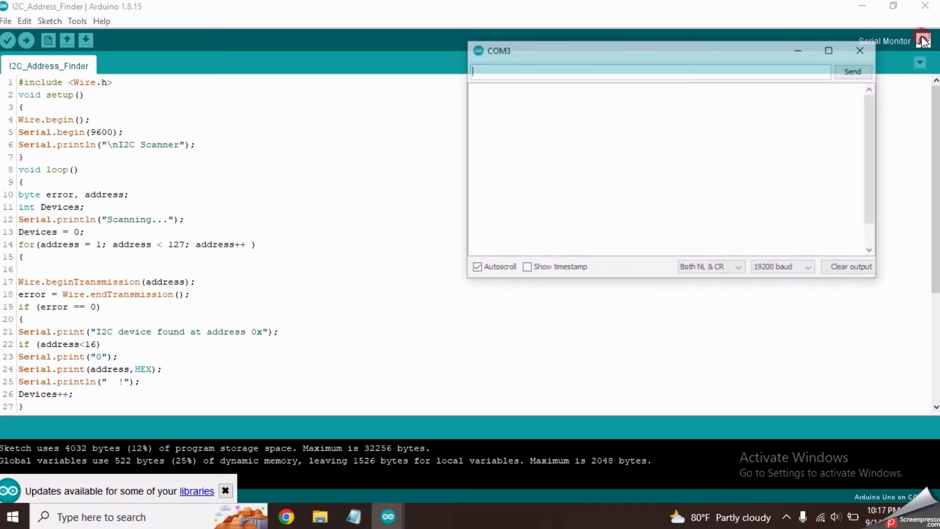
left_click(783, 268)
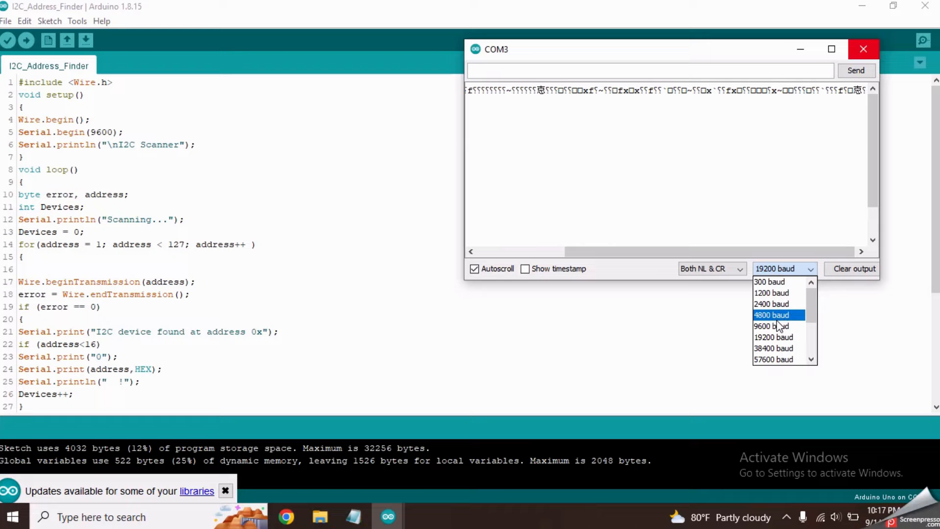
- Set the serial monitor to 9600 baud and select the reported address 0x27 for copying
left_click(771, 325)
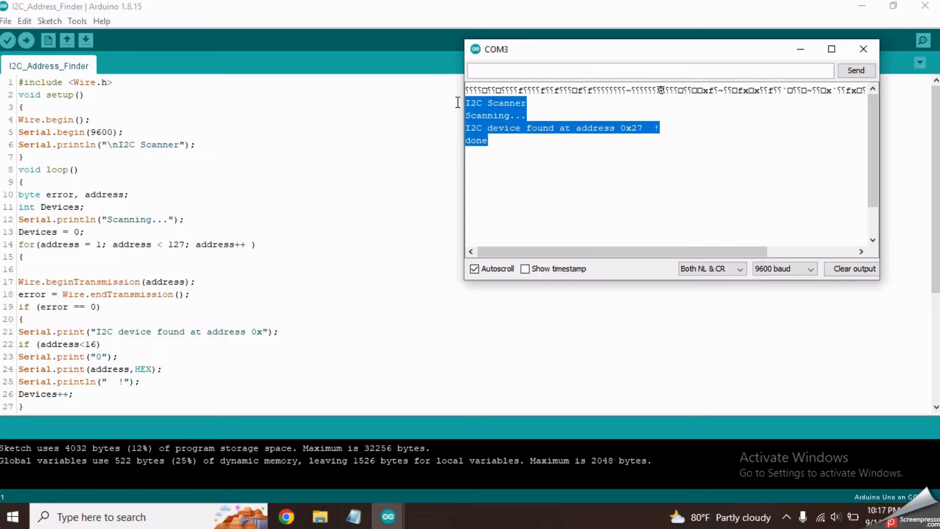
double_click(632, 177)
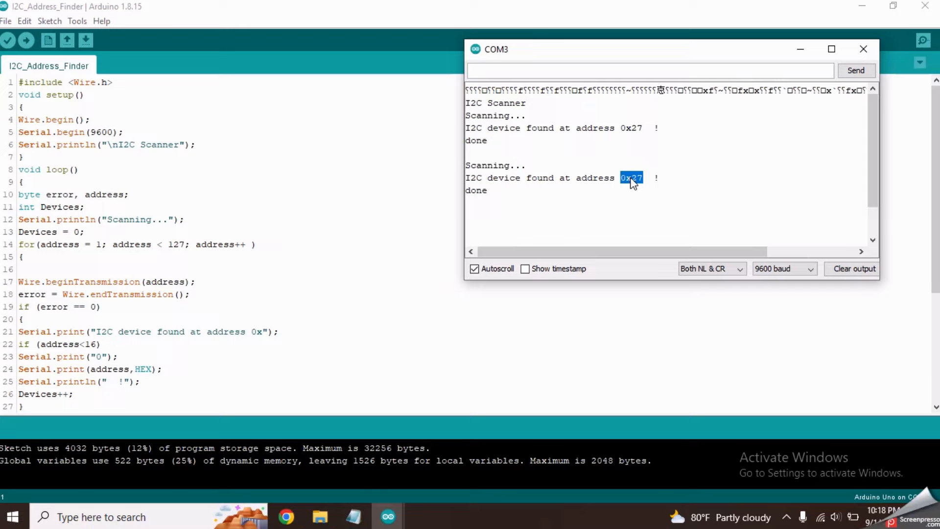
right_click(446, 266)
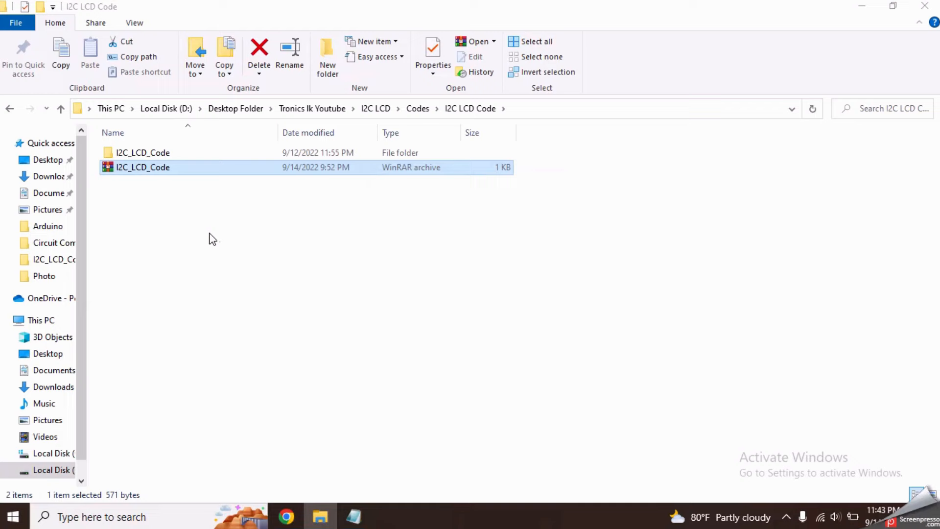
- Load I2C_LCD_Code.ino from its folder into Arduino IDE
double_click(143, 152)
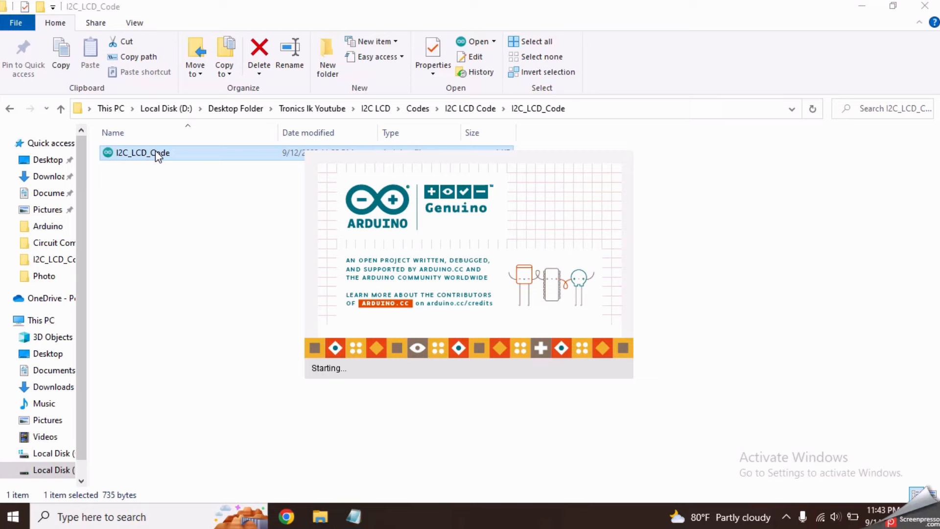
double_click(143, 153)
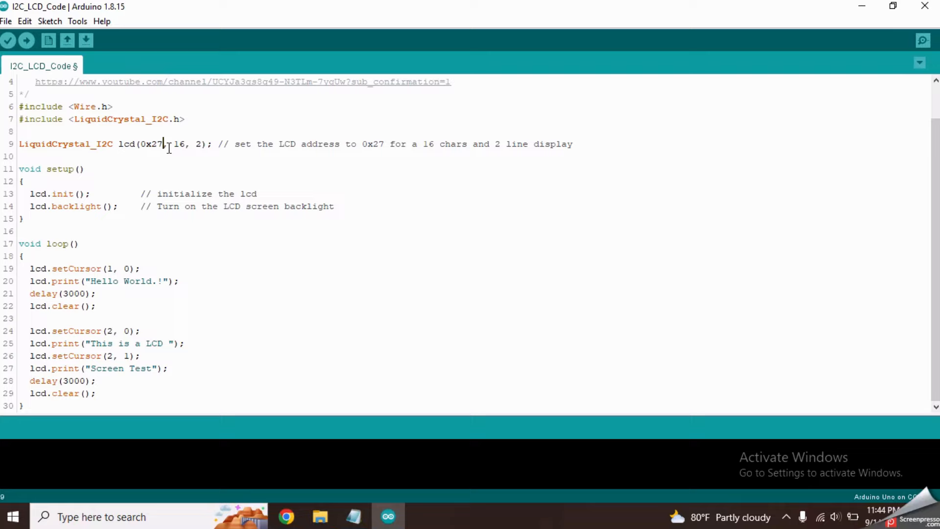
left_click_drag(172, 143, 204, 143)
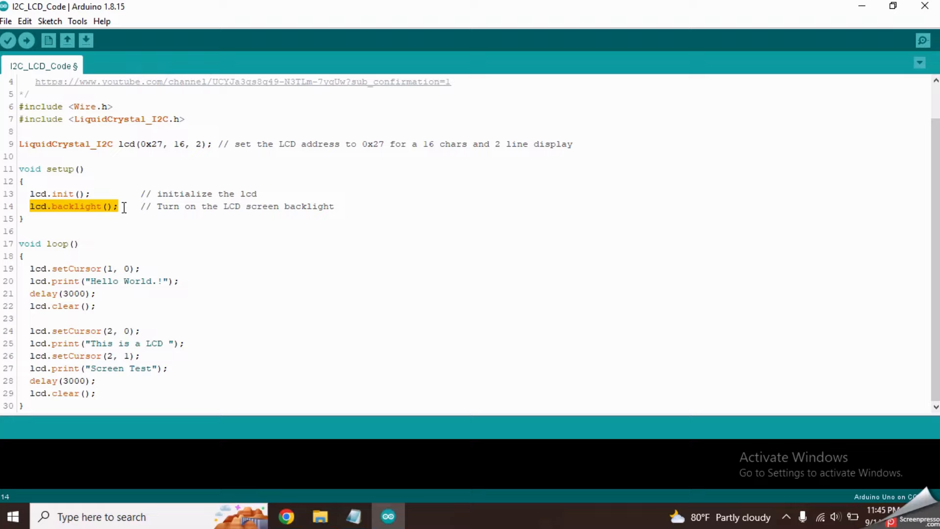
double_click(56, 244)
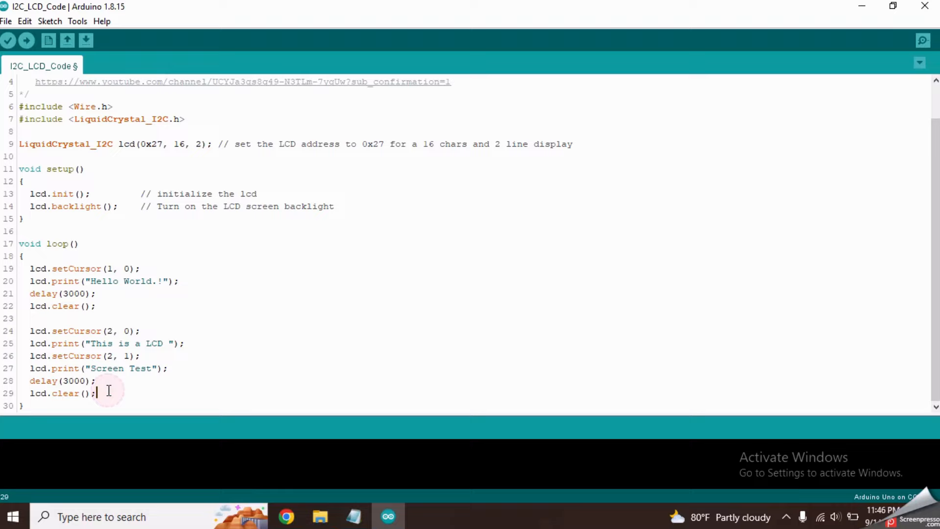
left_click(9, 40)
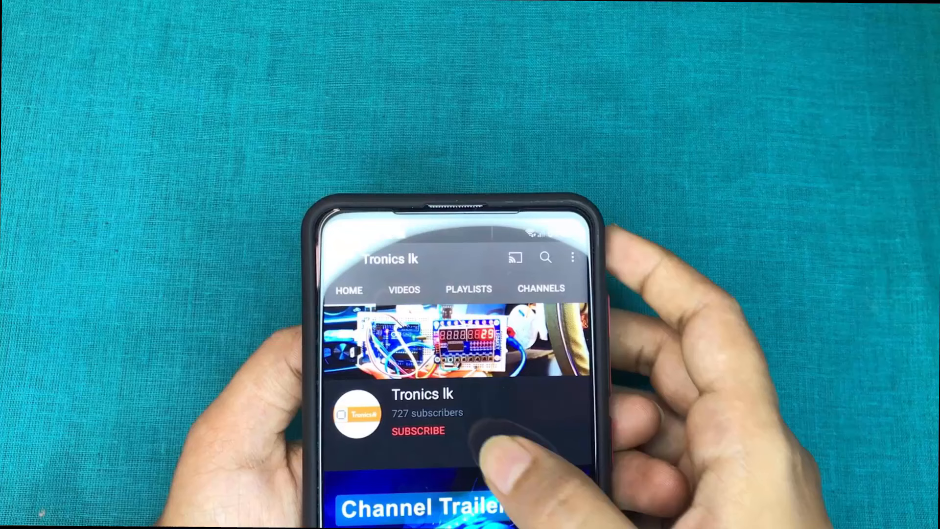
- Subscribe to the Tronics lk channel on the phone
left_click(418, 431)
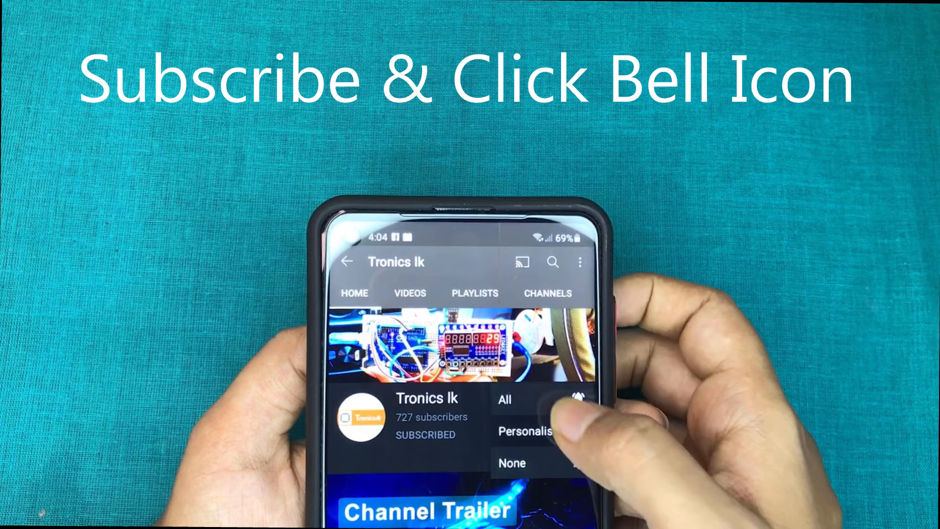